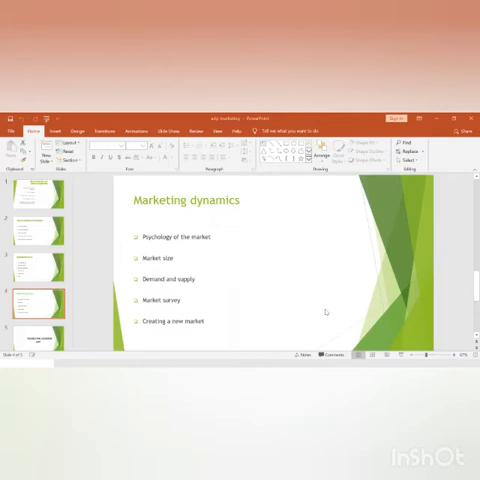
{"action": "mouse_move", "coordinate": [277, 234]}
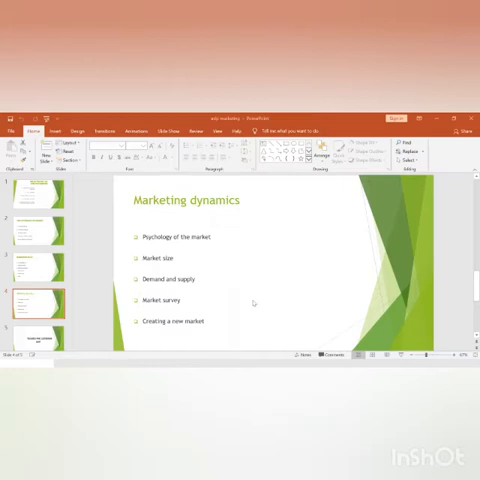
{"action": "mouse_move", "coordinate": [262, 314]}
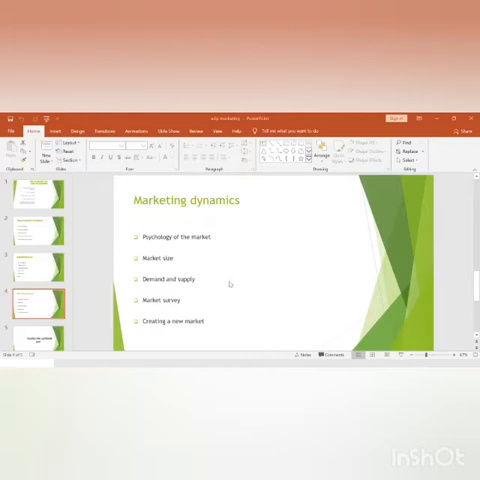
{"action": "mouse_move", "coordinate": [225, 281]}
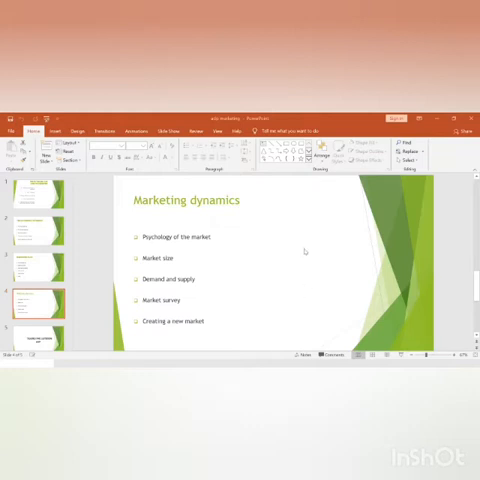
{"action": "mouse_move", "coordinate": [304, 252]}
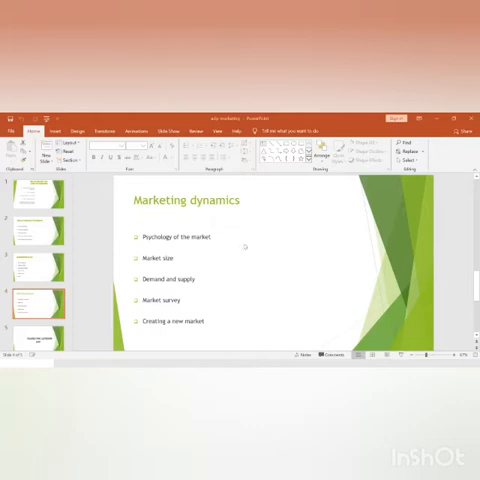
{"action": "mouse_move", "coordinate": [240, 251]}
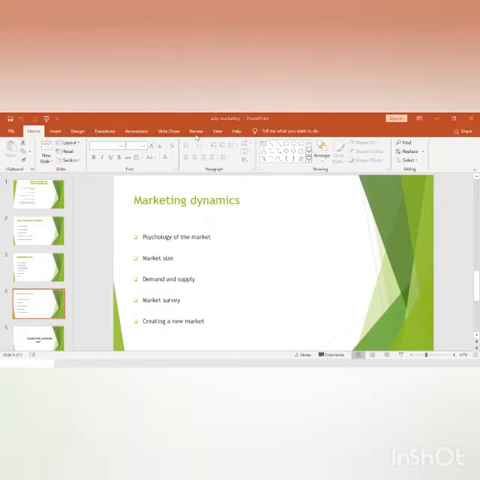
{"action": "mouse_move", "coordinate": [242, 246]}
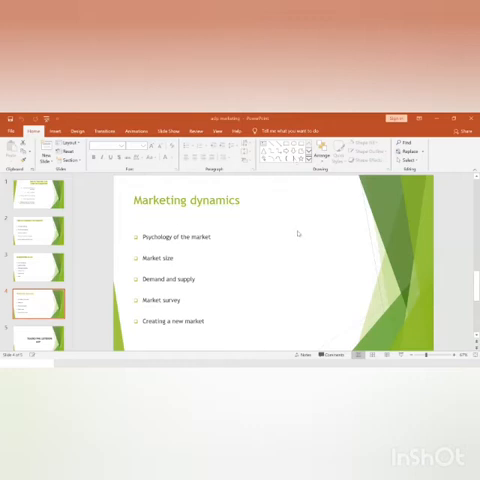
{"action": "mouse_move", "coordinate": [175, 265]}
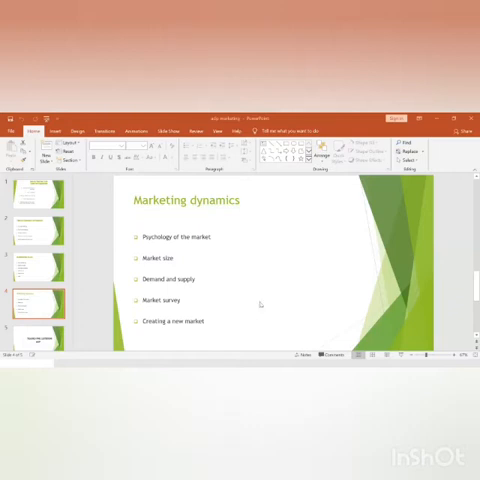
{"action": "mouse_move", "coordinate": [238, 269]}
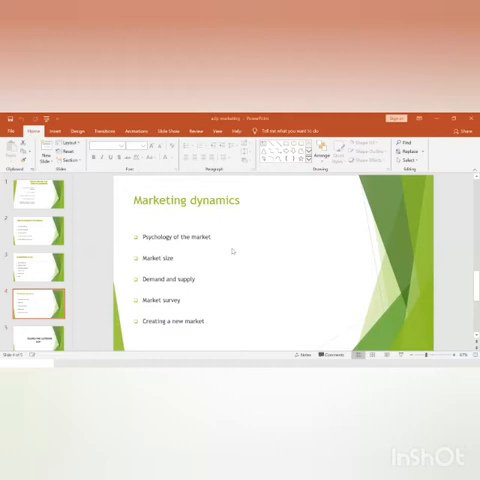
{"action": "mouse_move", "coordinate": [245, 268]}
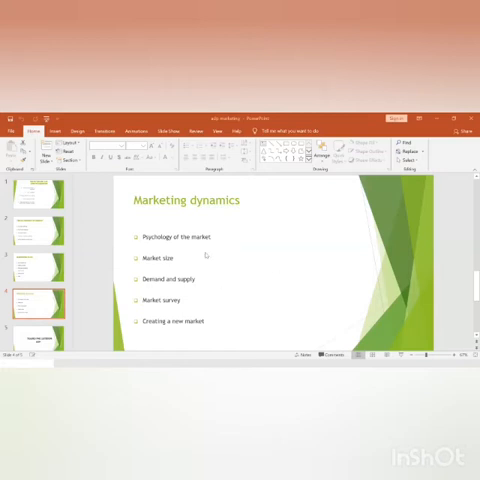
{"action": "mouse_move", "coordinate": [207, 299]}
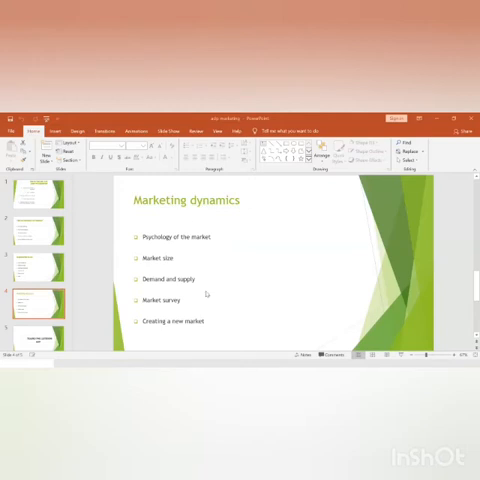
{"action": "mouse_move", "coordinate": [224, 273]}
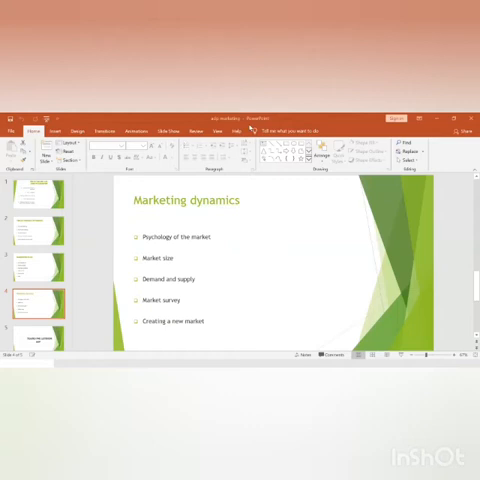
{"action": "mouse_move", "coordinate": [234, 295]}
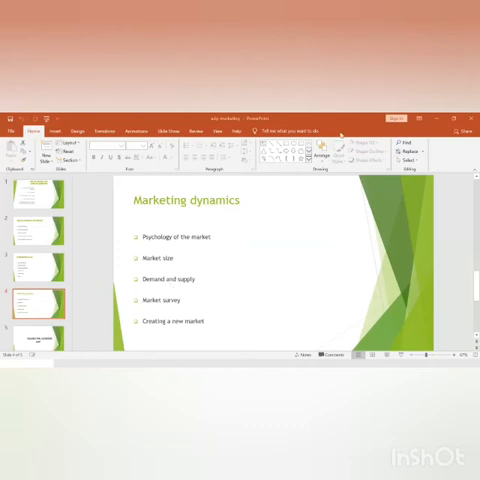
{"action": "mouse_move", "coordinate": [250, 215]}
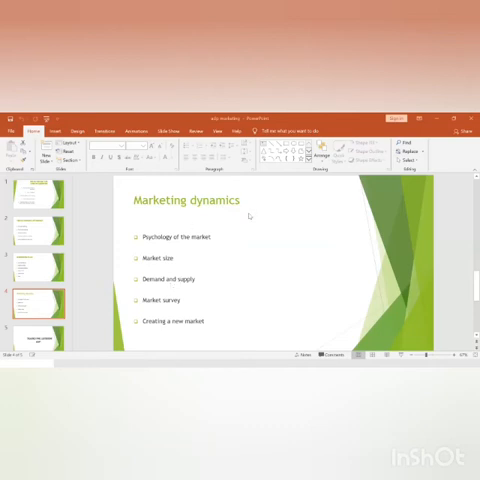
{"action": "mouse_move", "coordinate": [215, 288]}
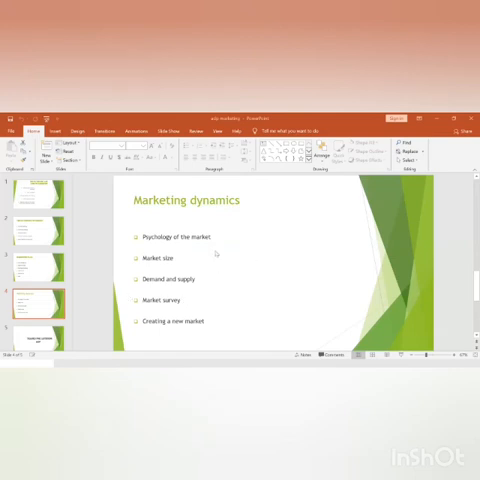
{"action": "mouse_move", "coordinate": [211, 299]}
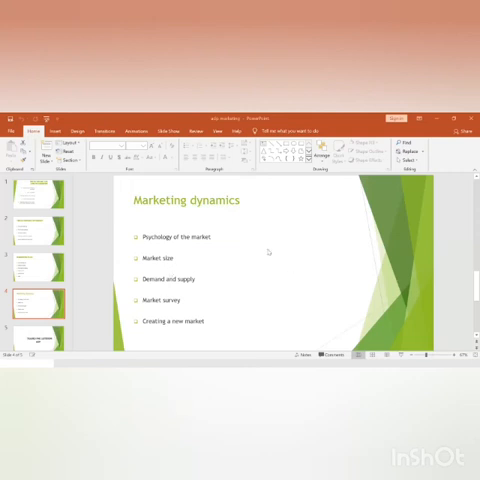
{"action": "mouse_move", "coordinate": [181, 311]}
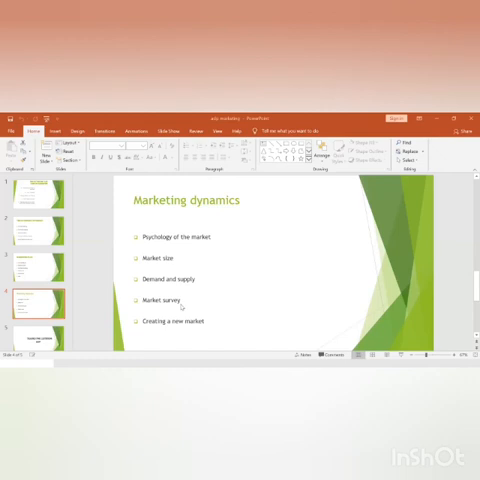
{"action": "mouse_move", "coordinate": [233, 305]}
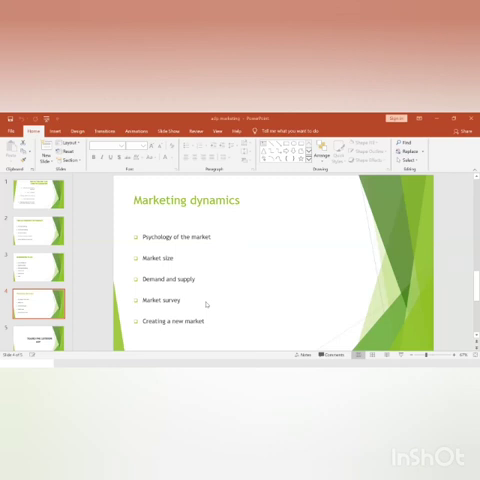
{"action": "mouse_move", "coordinate": [221, 310]}
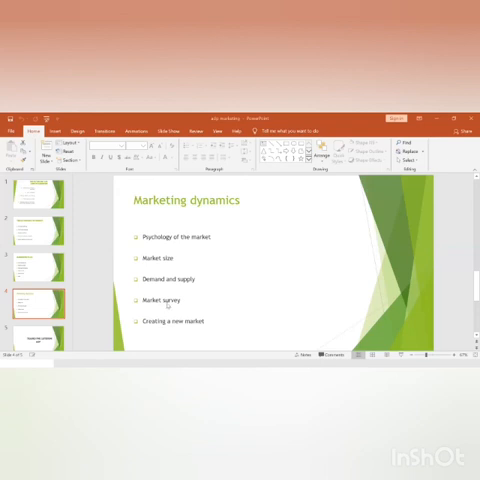
{"action": "mouse_move", "coordinate": [171, 336]}
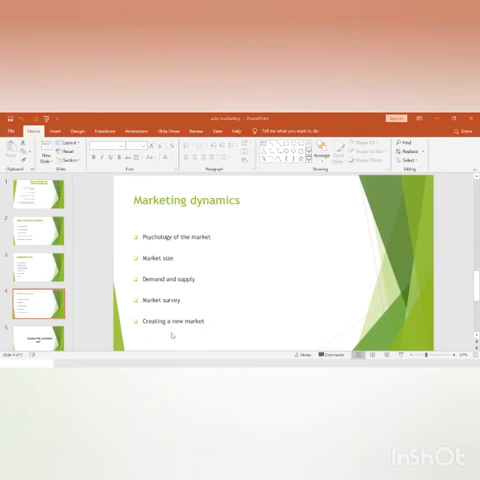